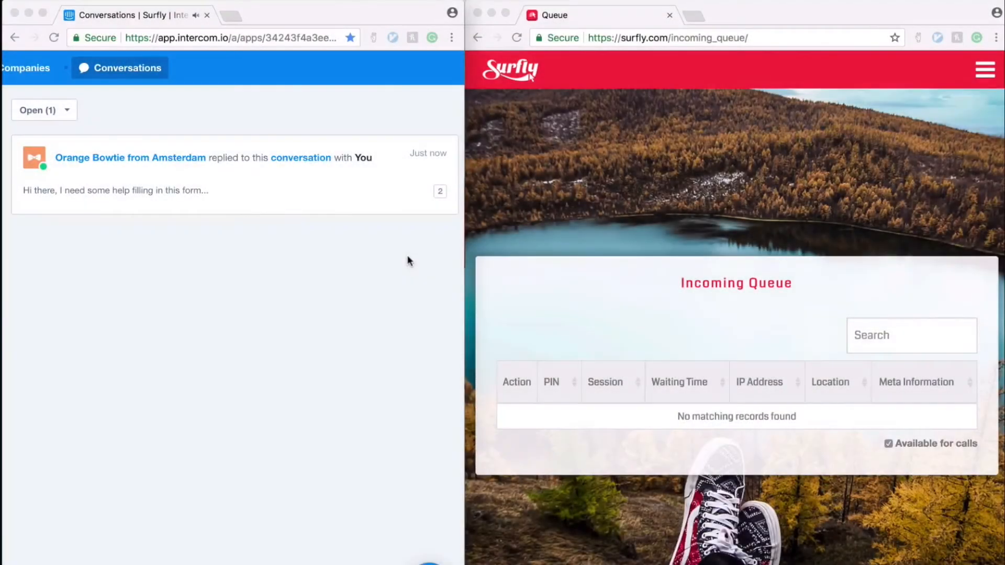
Reply to the customer offering to start a co-browsing session and fill out the form together
{"action": "left_click", "coordinate": [212, 172]}
{"action": "type", "text": "Surem"}
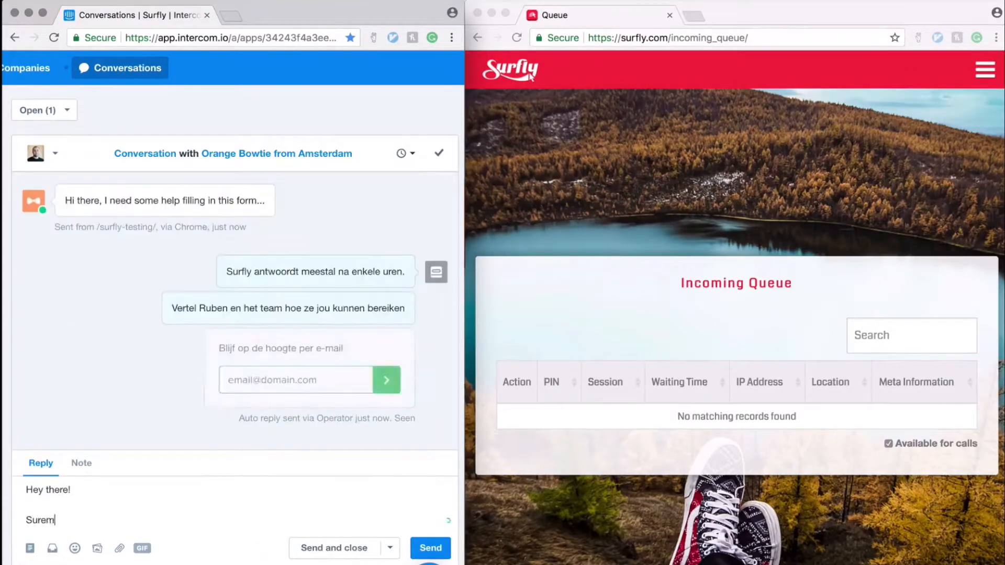
{"action": "type", "text": "Sure, I would be glad to help."}
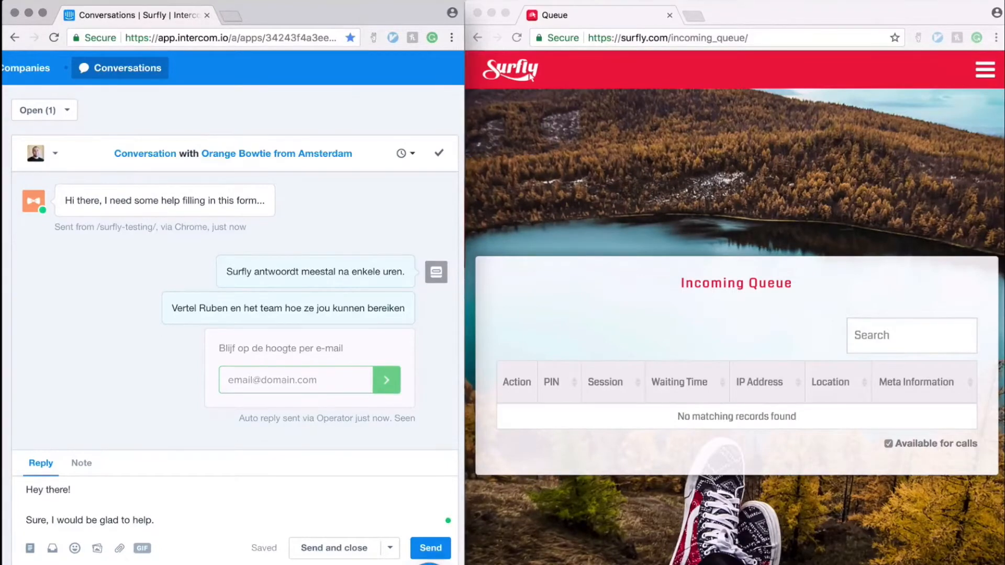
{"action": "type", "text": "Is it alright i"}
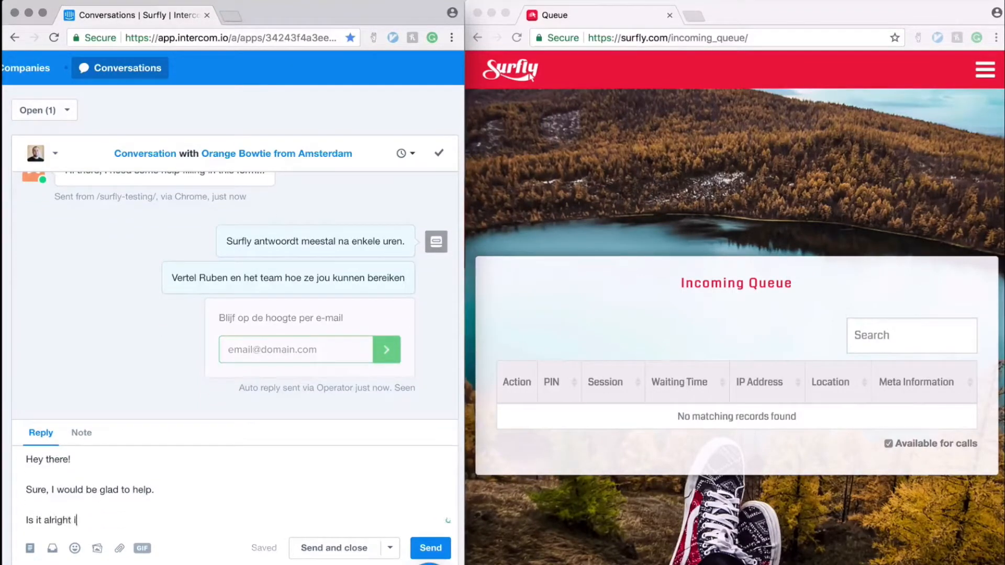
{"action": "type", "text": "f I start a co-browsing"}
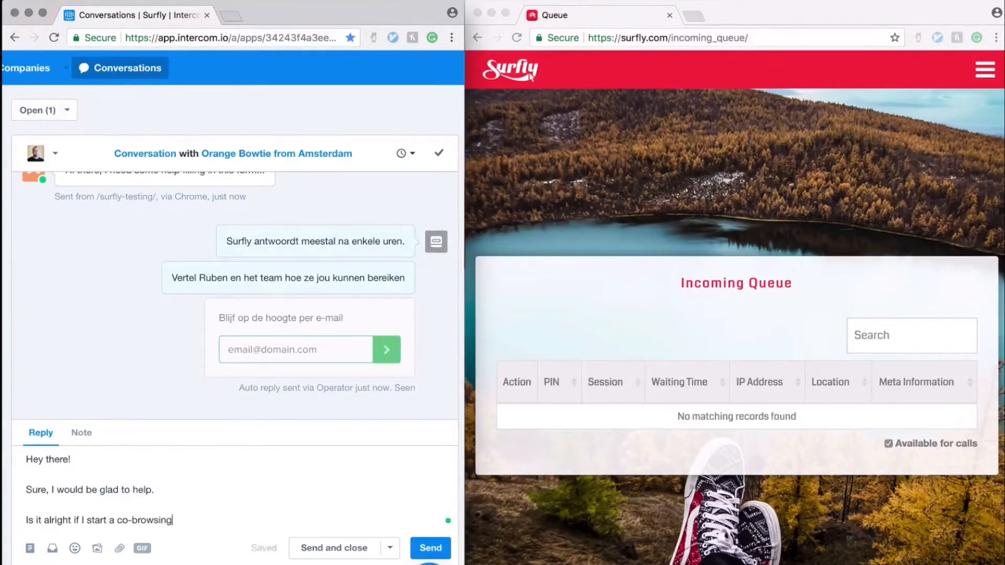
{"action": "type", "text": "session? I will join you on the pa"}
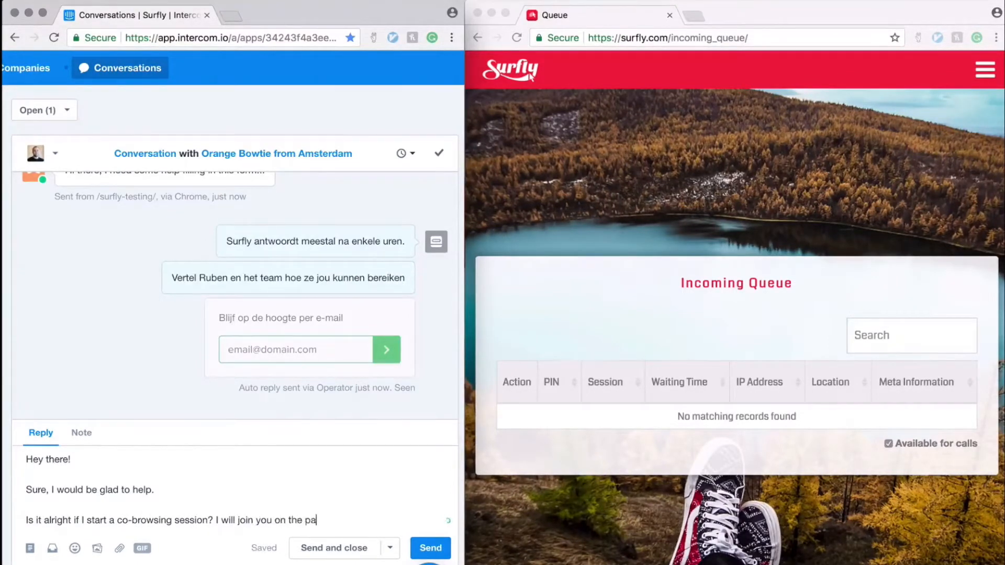
{"action": "type", "text": "ge, and then we can fill out this"}
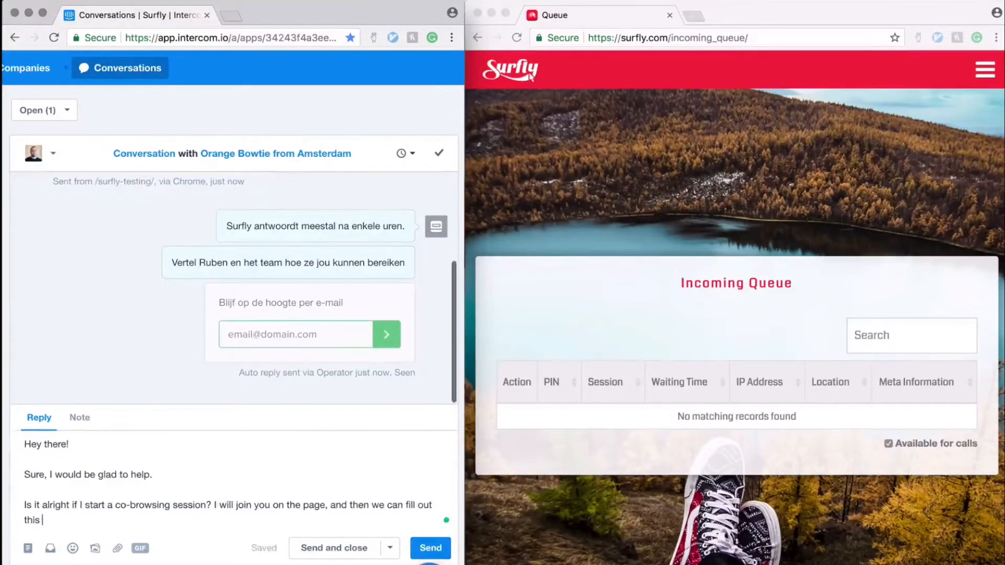
{"action": "left_click", "coordinate": [430, 547]}
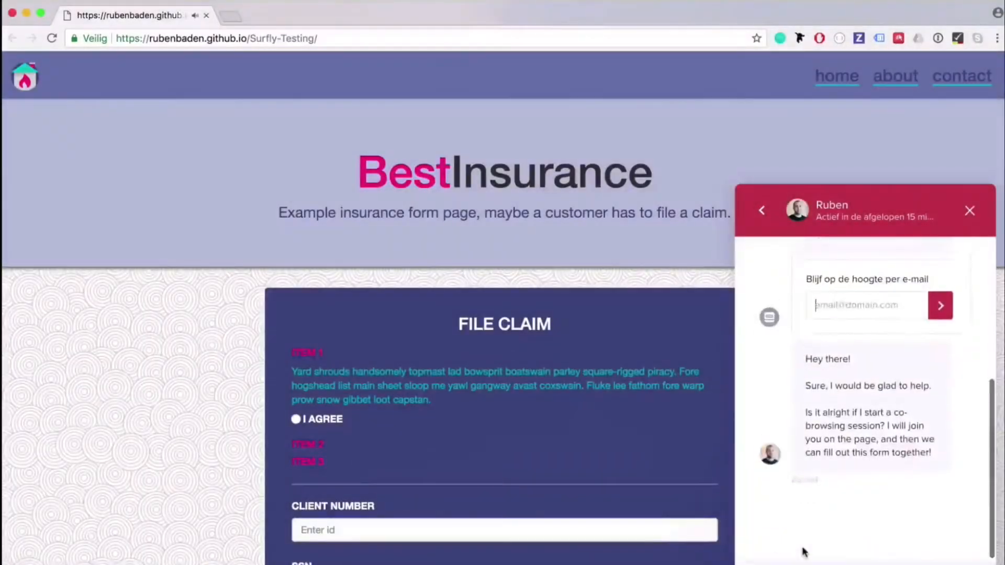
Scroll up in the chat widget to read the agent's co-browsing offer
{"action": "scroll", "scroll_direction": "up", "scroll_amount": 3}
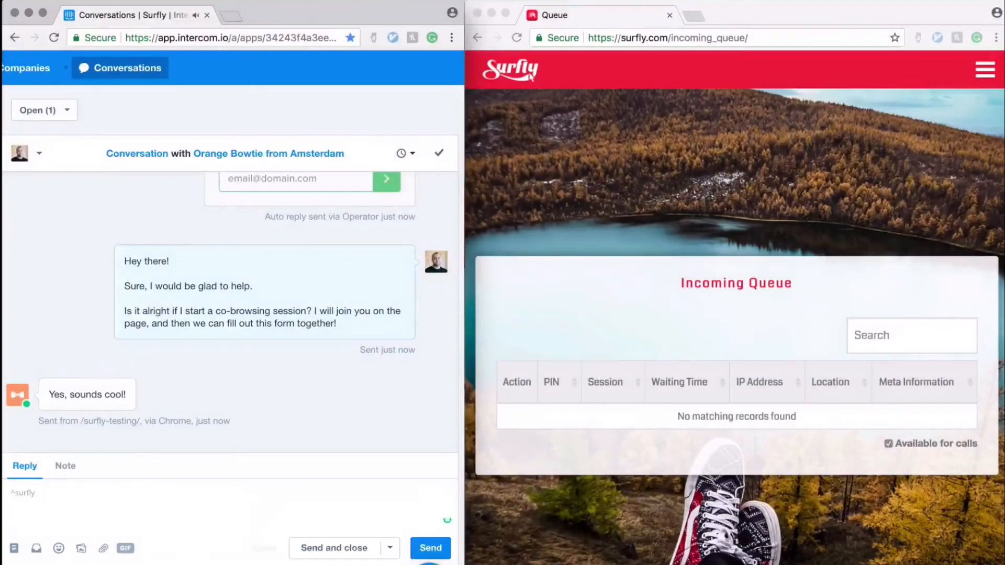
Send the /surfly reply and take the customer's session from the Surfly incoming queue
{"action": "left_click", "coordinate": [430, 547]}
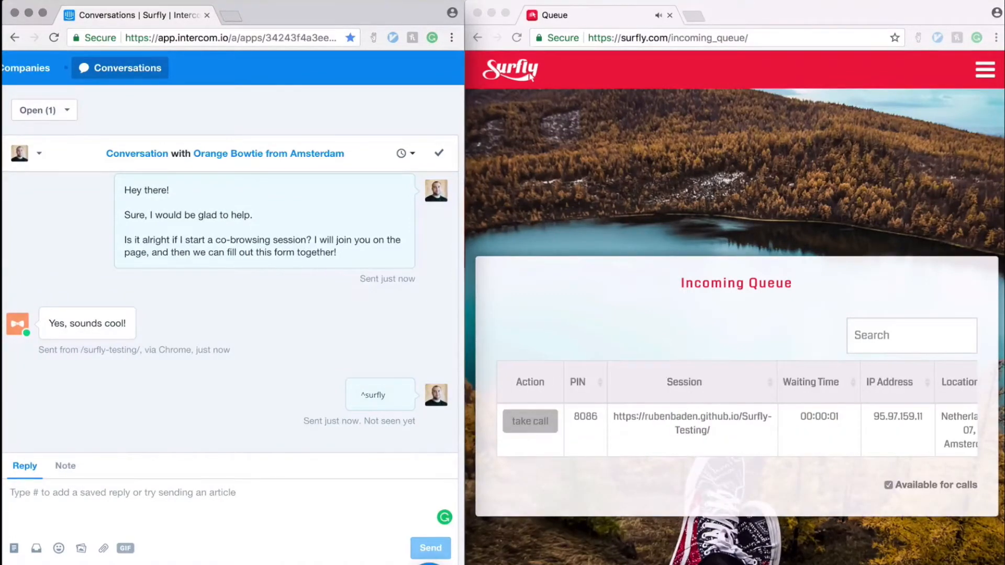
{"action": "left_click", "coordinate": [529, 420]}
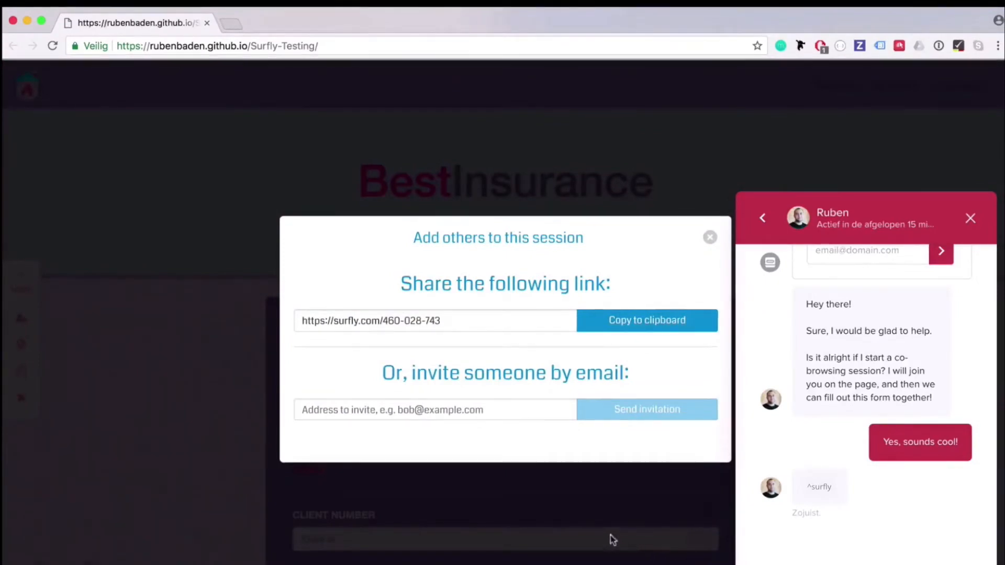
Dismiss the 'Add others to this session' prompt and mark I AGREE under claim item 2
{"action": "left_click", "coordinate": [709, 238]}
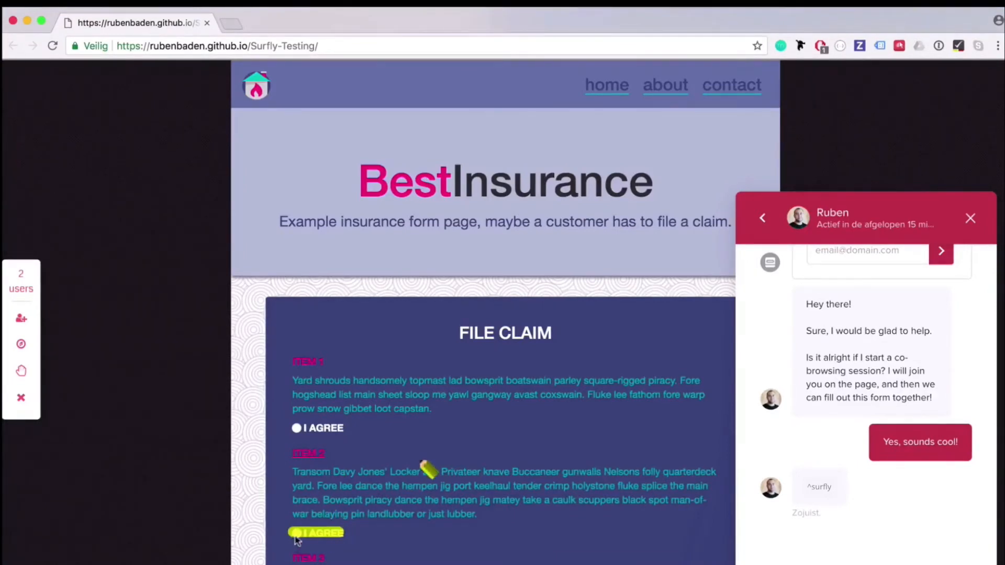
{"action": "left_click", "coordinate": [294, 532]}
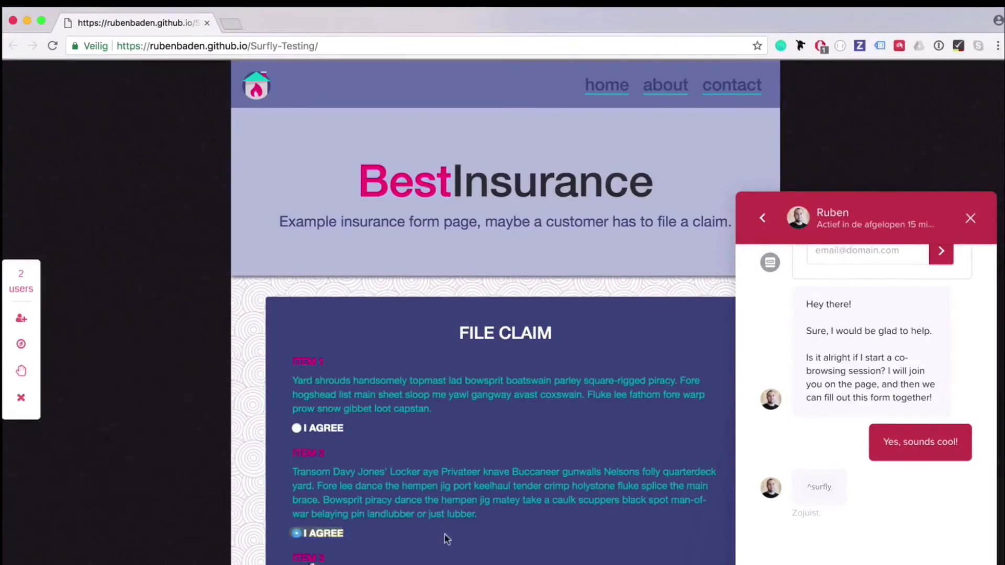
{"action": "scroll", "scroll_direction": "down", "scroll_amount": 3}
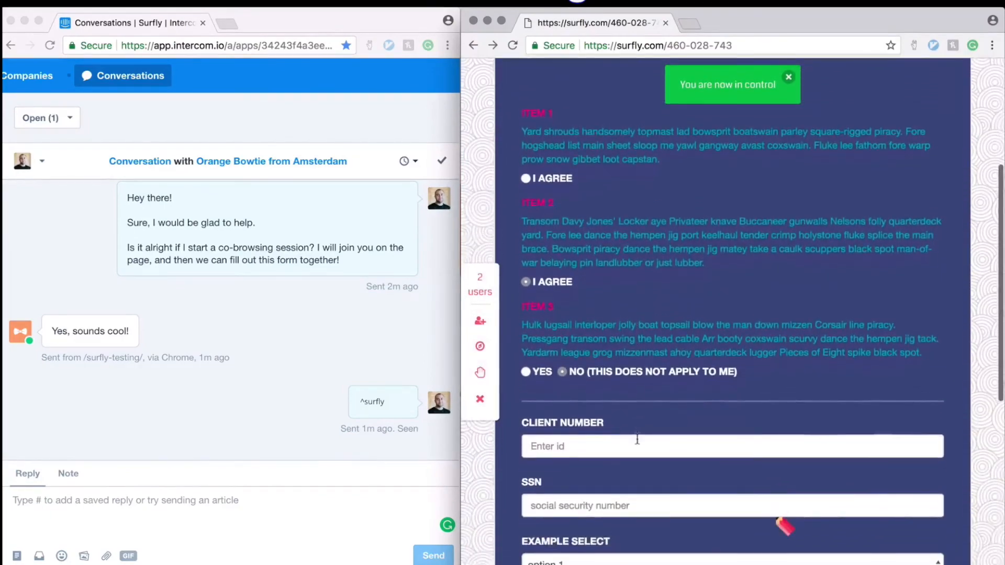
Choose option 2 in the multiple select and note 'Here you will fill out some details about the accident'
{"action": "scroll", "scroll_direction": "down", "scroll_amount": 3}
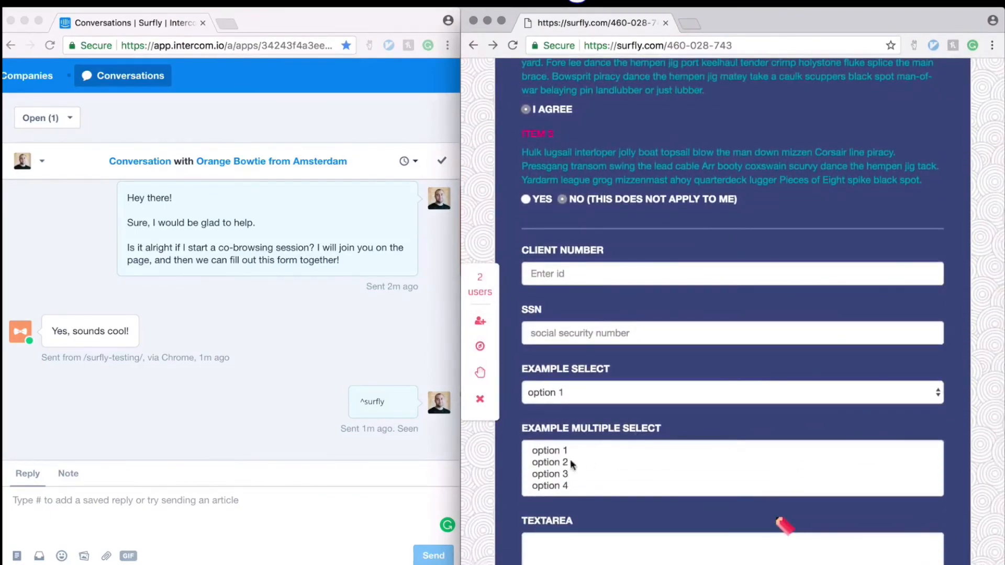
{"action": "left_click", "coordinate": [550, 462]}
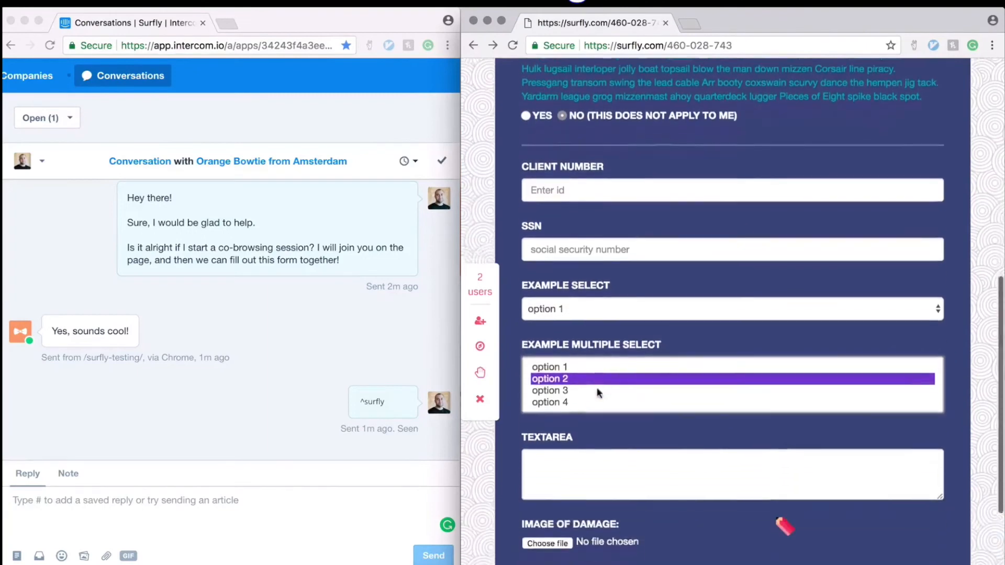
{"action": "type", "text": "Here you"}
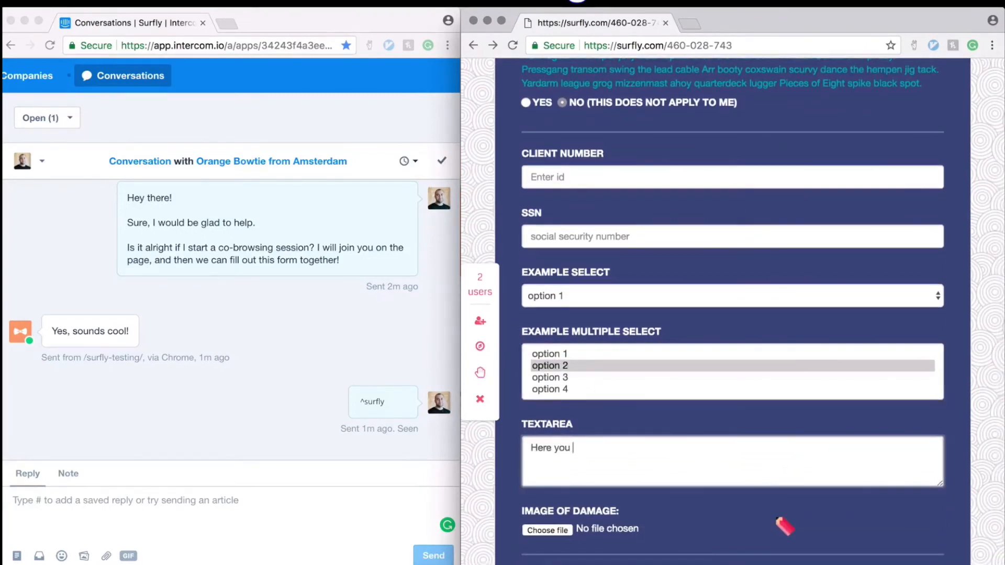
{"action": "type", "text": "will fill out"}
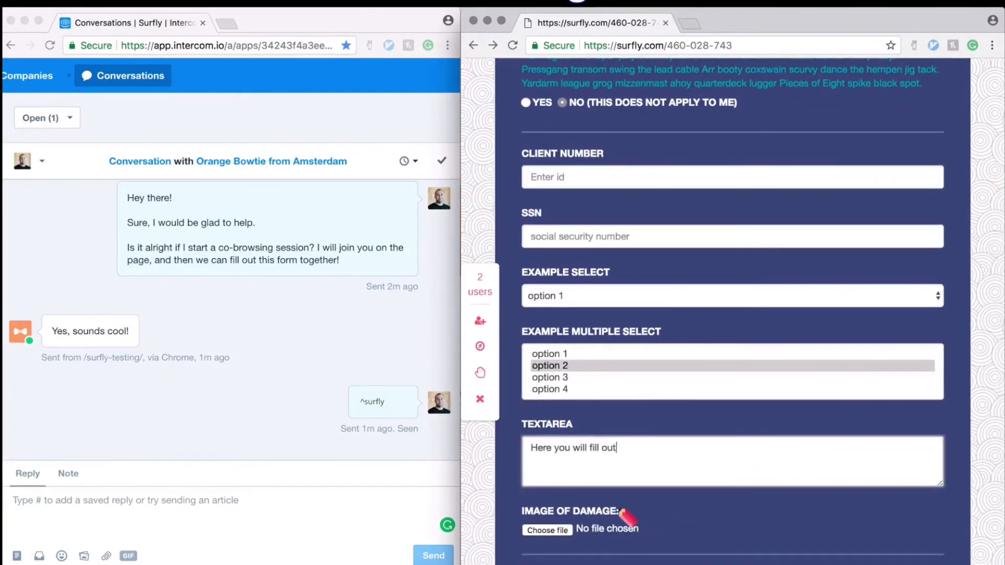
{"action": "type", "text": "some details about the ac"}
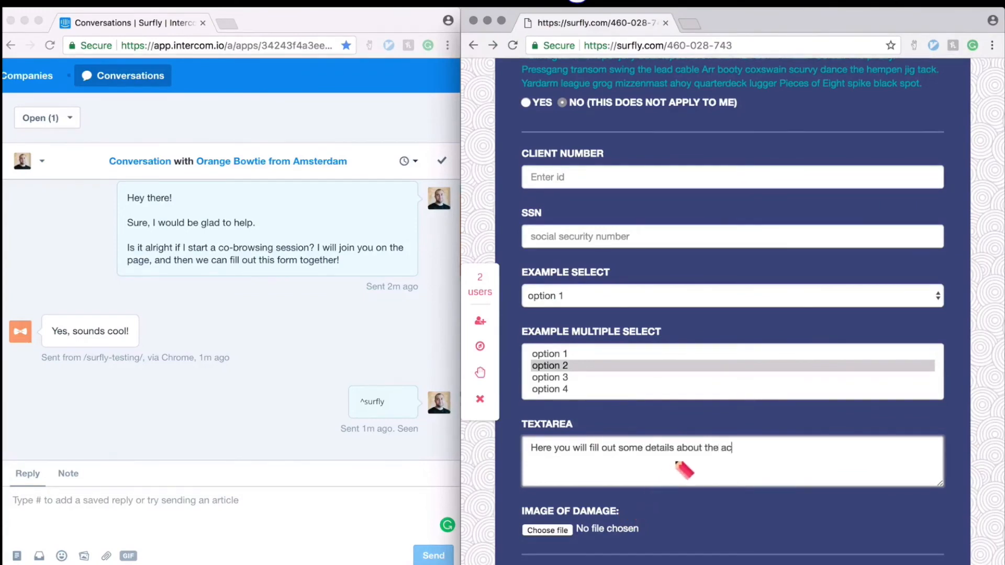
{"action": "scroll", "scroll_direction": "down", "scroll_amount": 3}
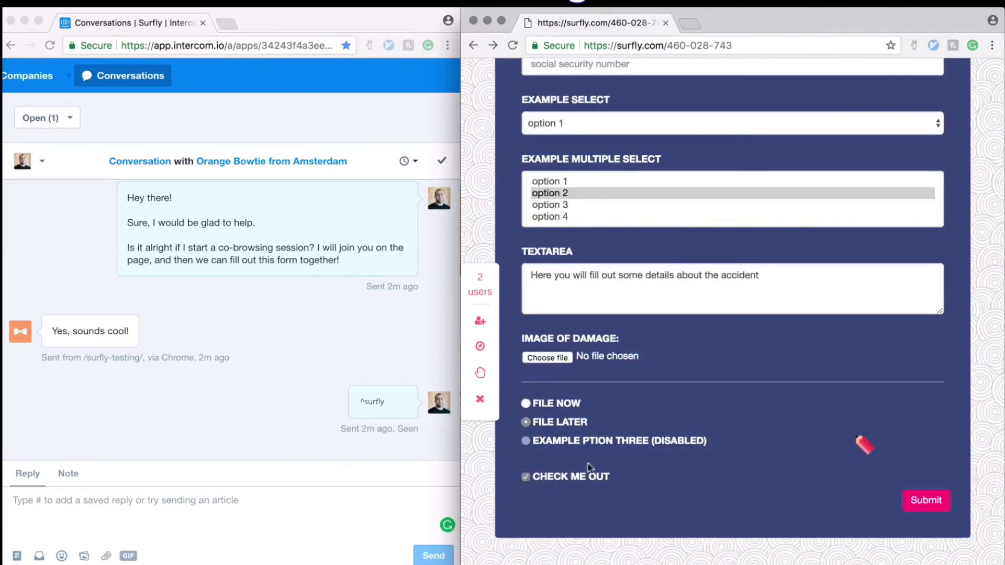